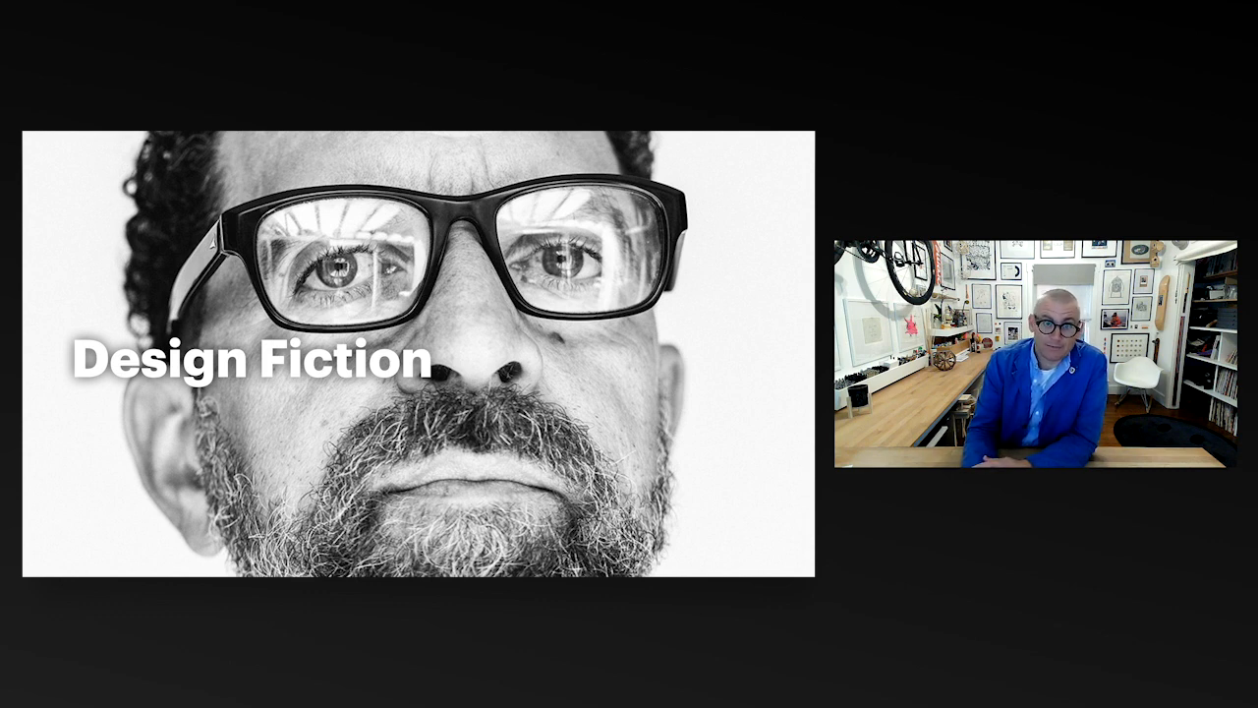
key("Right")
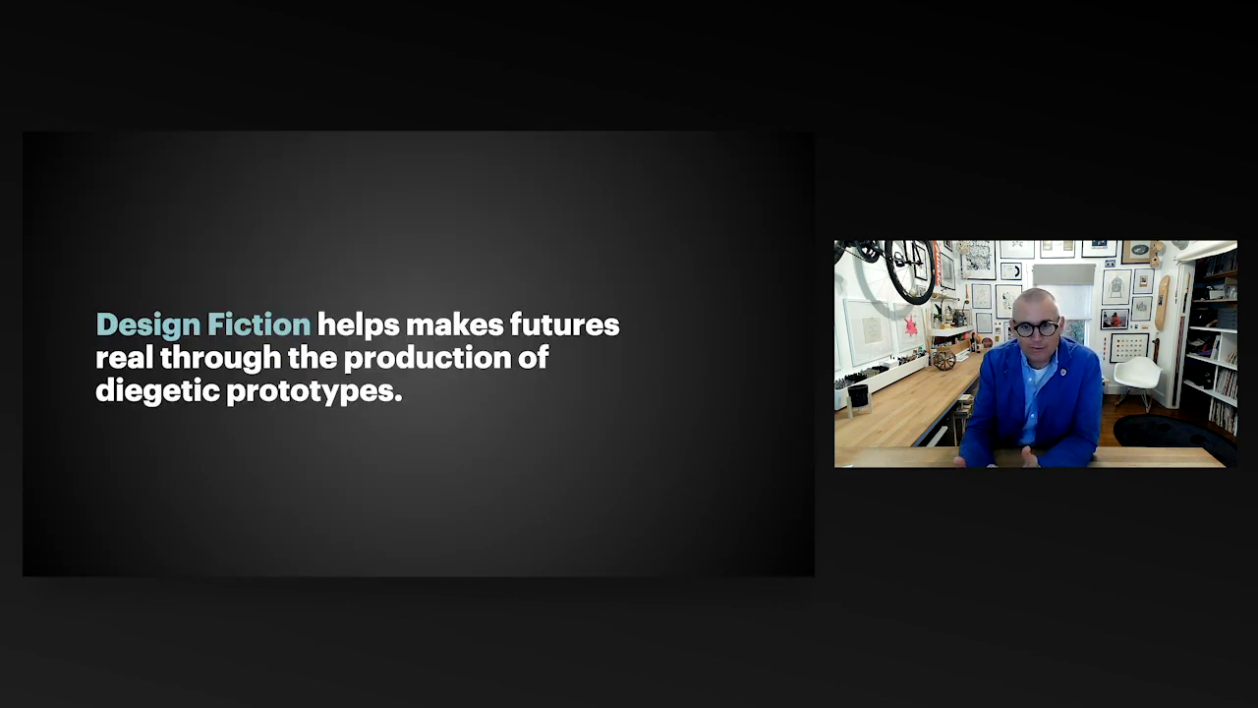